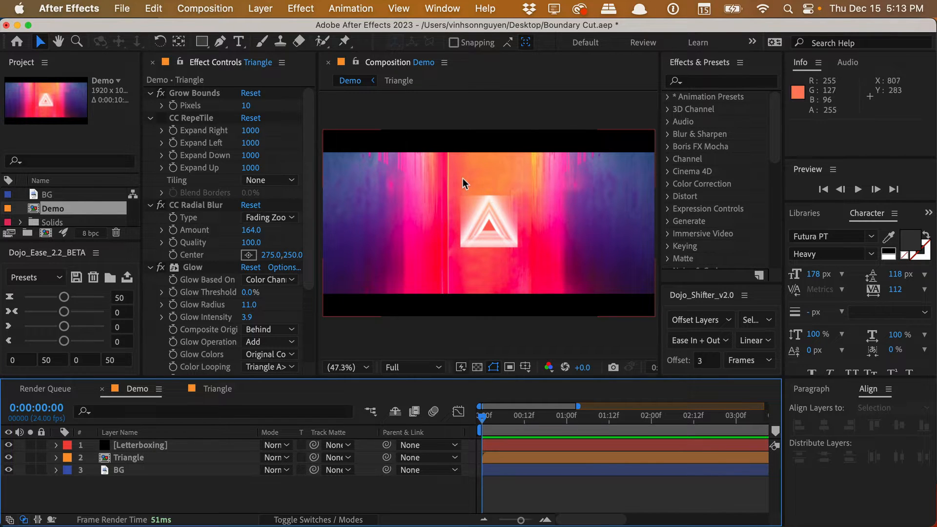
{"action": "mouse_move", "coordinate": [541, 198]}
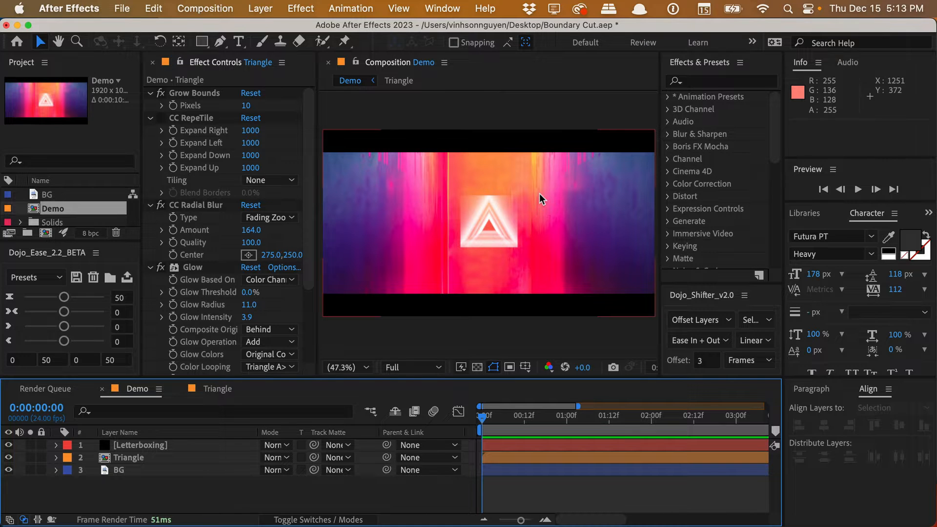
Select the Triangle layer so all its effects can be removed.
{"action": "left_click", "coordinate": [128, 457]}
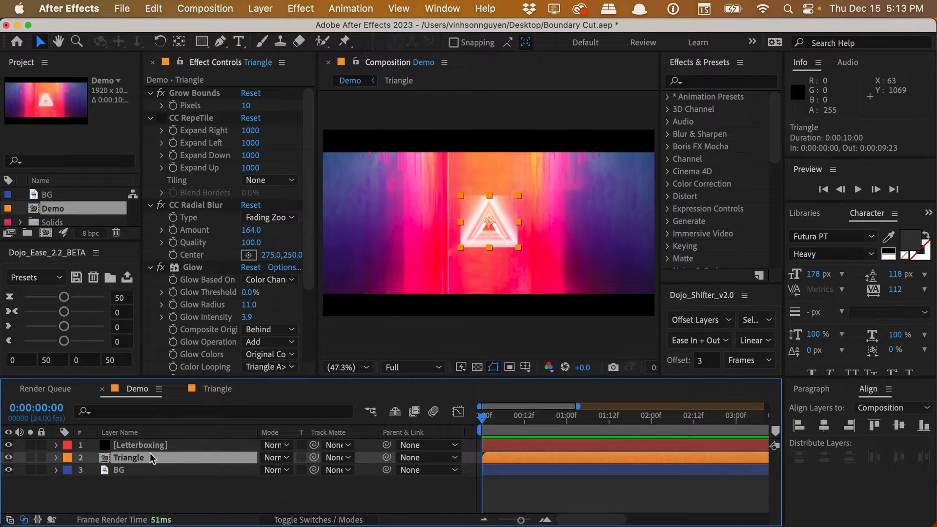
{"action": "mouse_move", "coordinate": [383, 294]}
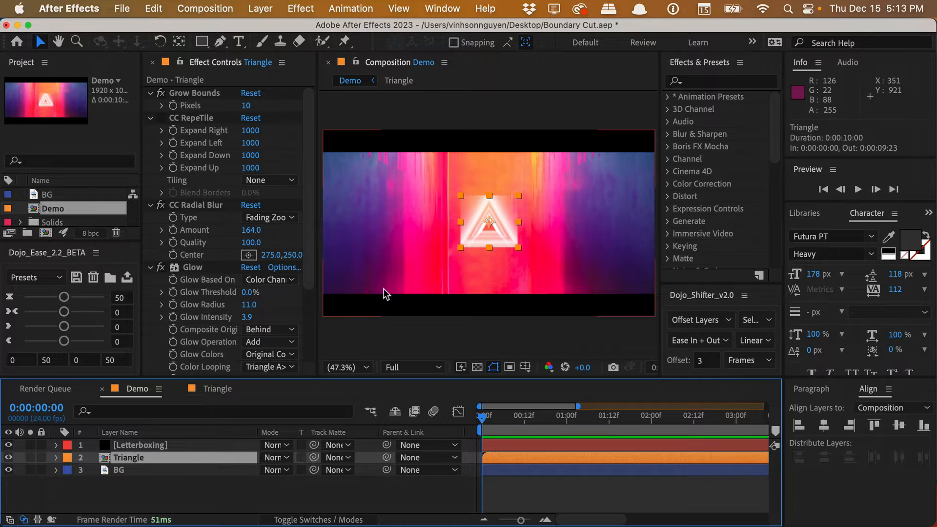
{"action": "mouse_move", "coordinate": [424, 288]}
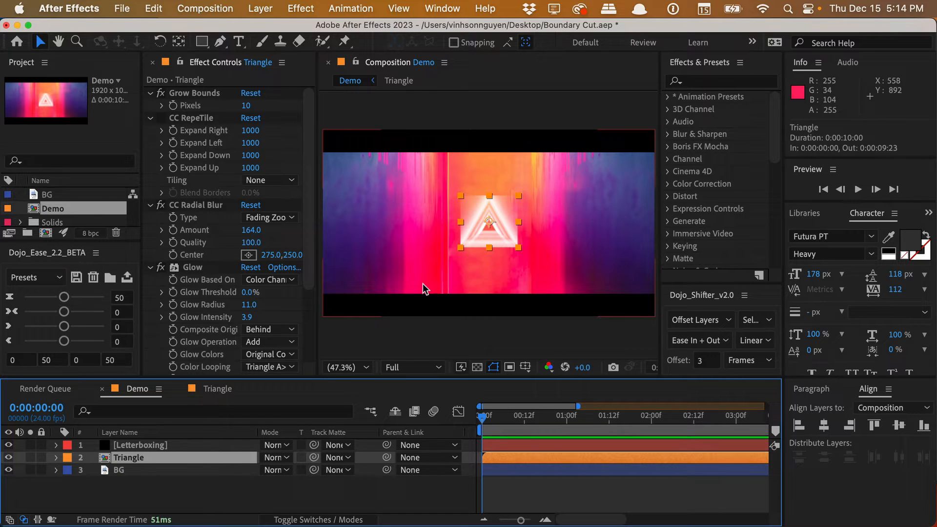
{"action": "mouse_move", "coordinate": [493, 184]}
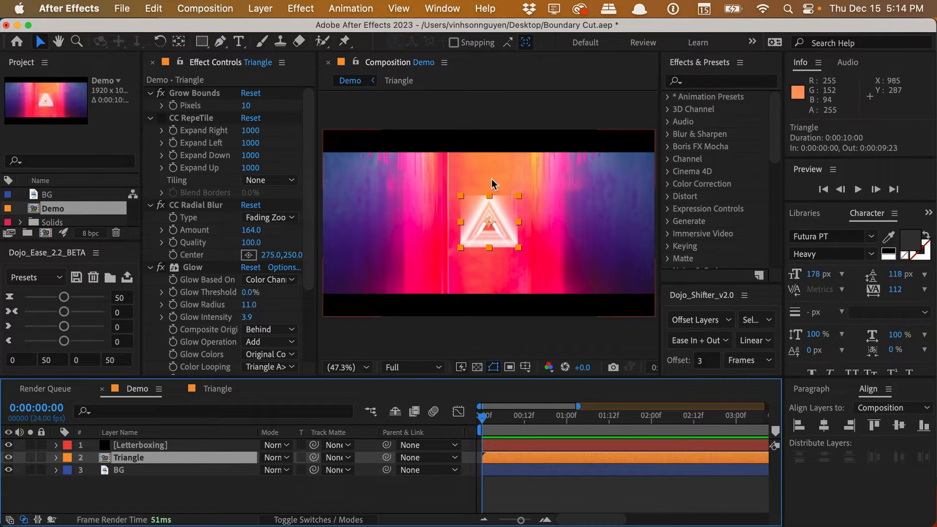
{"action": "mouse_move", "coordinate": [439, 262]}
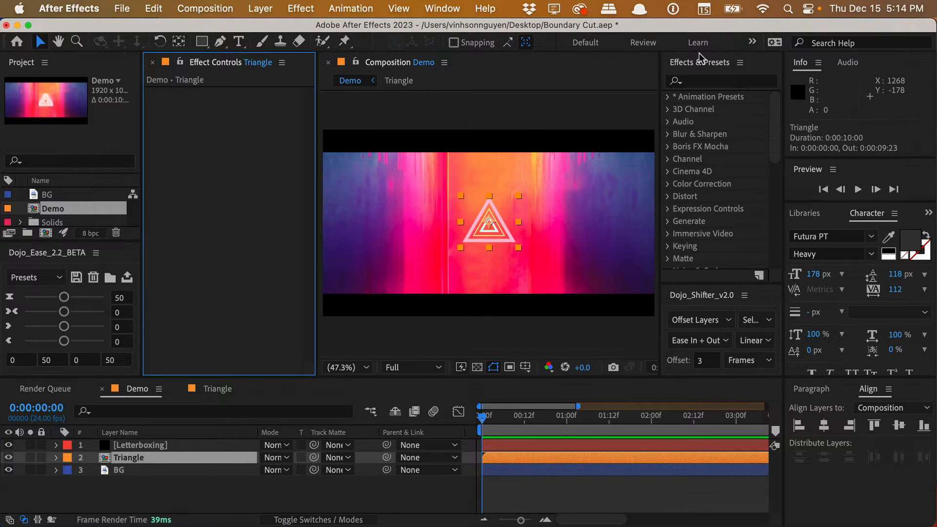
Apply Radial Blur to Triangle with Type Zoom and Amount 150.
{"action": "type", "text": "radial"}
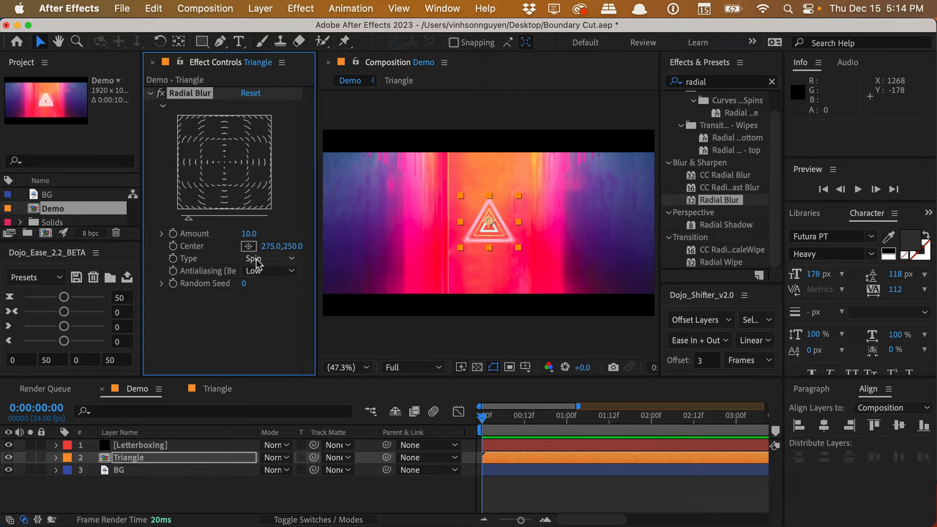
{"action": "left_click", "coordinate": [269, 257]}
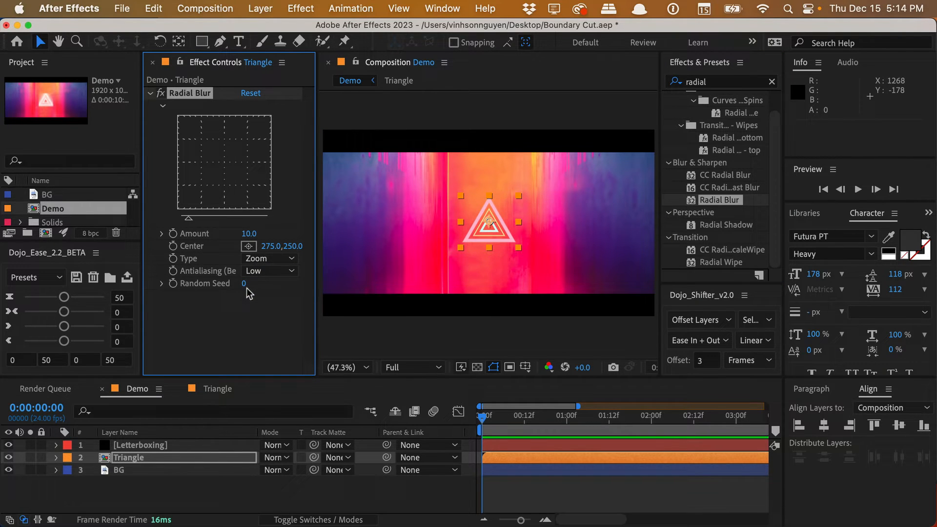
{"action": "left_click_drag", "start_coordinate": [249, 233], "coordinate": [259, 233]}
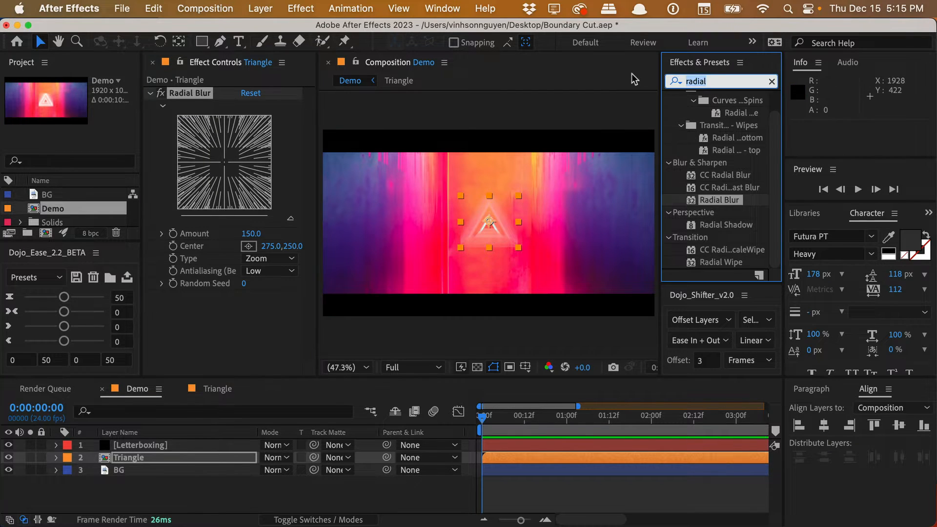
Apply the Glow effect to the Triangle layer after the Radial Blur.
{"action": "type", "text": "glow"}
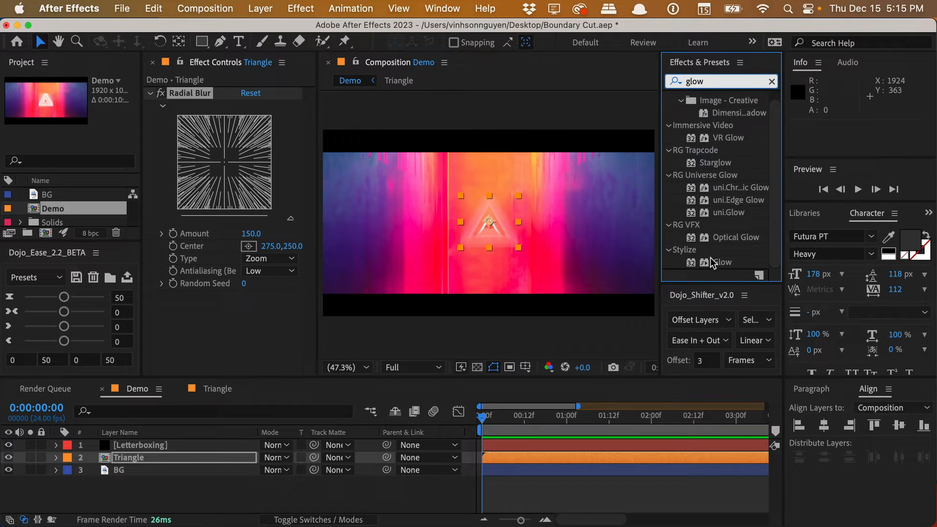
{"action": "double_click", "coordinate": [722, 262]}
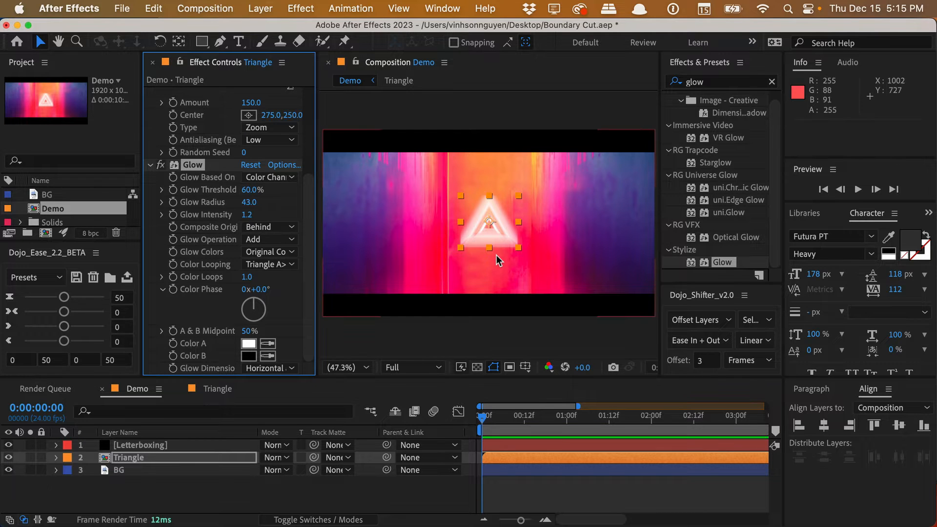
{"action": "left_click", "coordinate": [118, 470]}
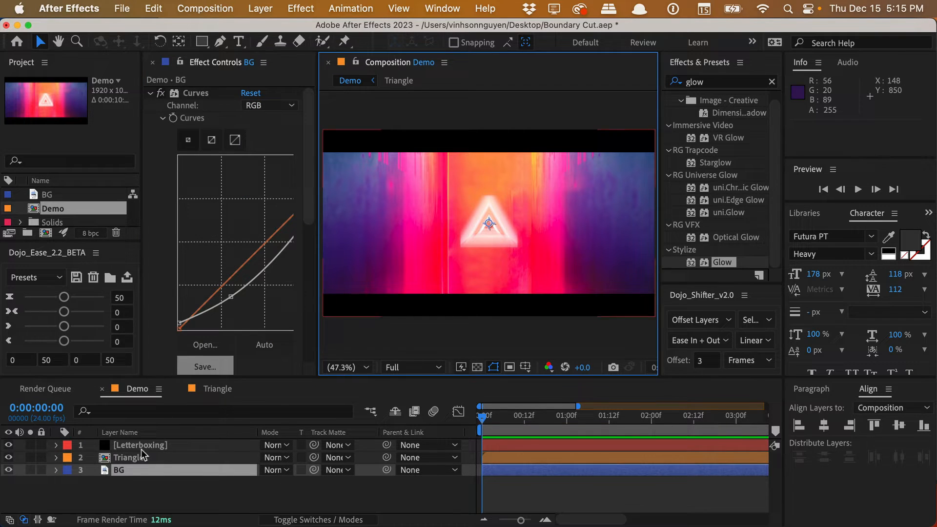
{"action": "left_click", "coordinate": [128, 457]}
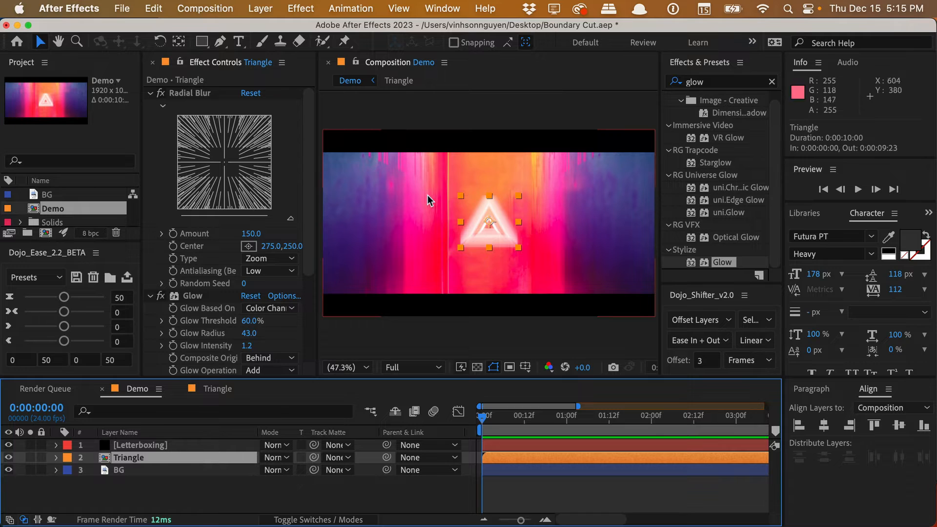
{"action": "mouse_move", "coordinate": [470, 191]}
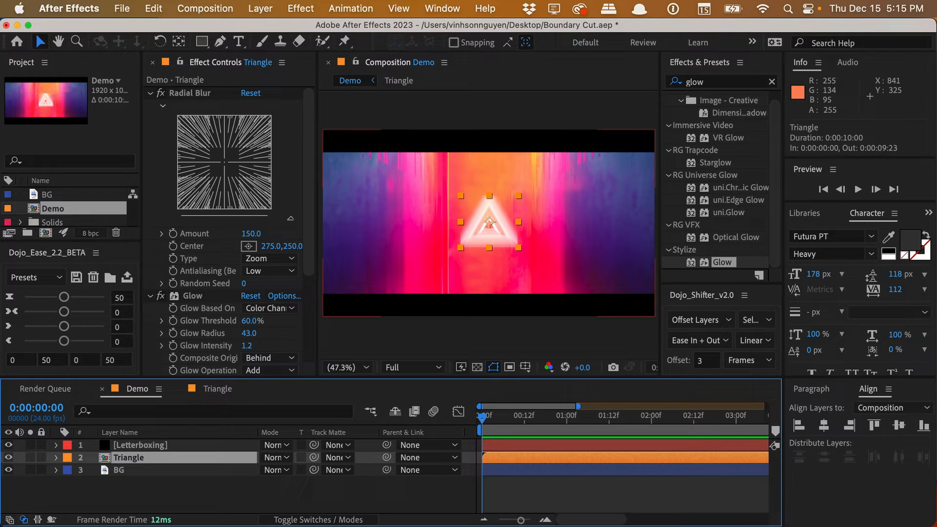
{"action": "mouse_move", "coordinate": [478, 250]}
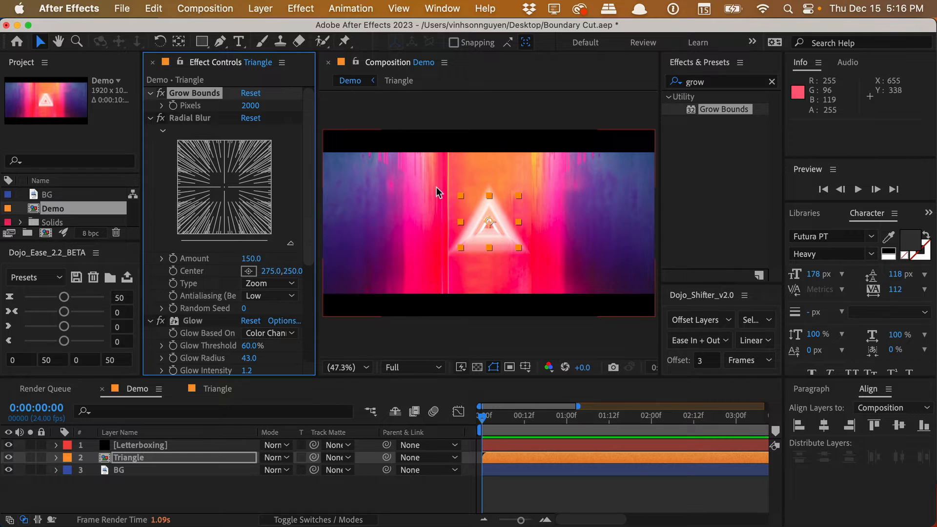
{"action": "mouse_move", "coordinate": [517, 260]}
{"action": "type", "text": "c"}
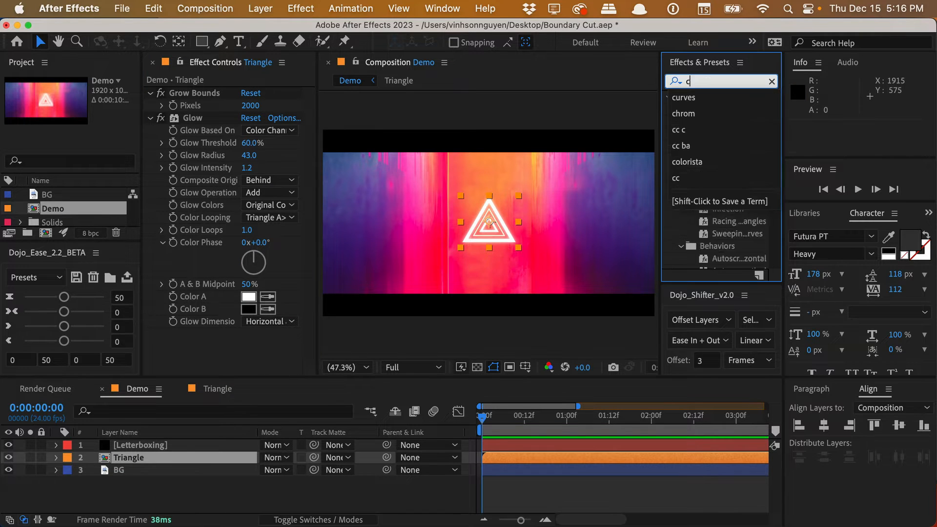
Find uni.Chromatic Glow in Effects & Presets to apply it to Triangle.
{"action": "type", "text": "hrom"}
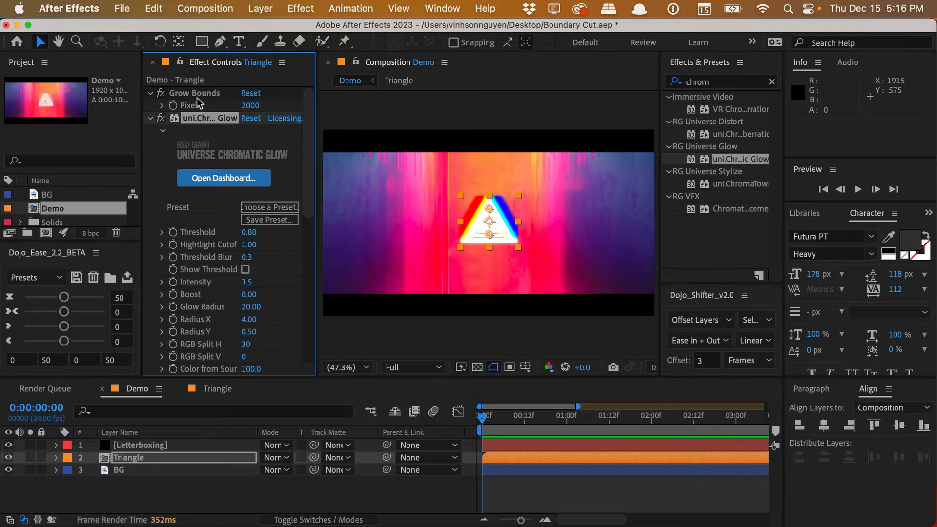
{"action": "mouse_move", "coordinate": [202, 123]}
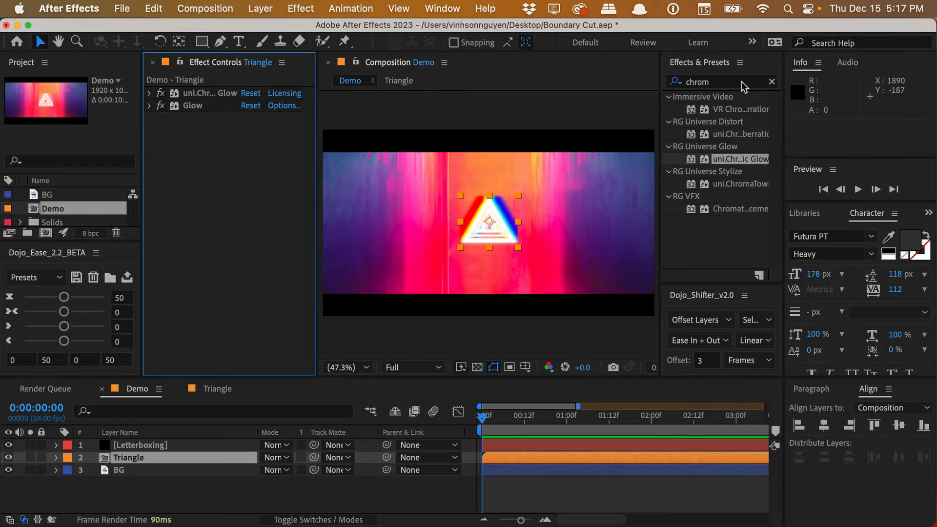
Try CC RepeTile on the triangle, scrubbing Expand outward and reviewing the Tiling modes.
{"action": "type", "text": "cc re"}
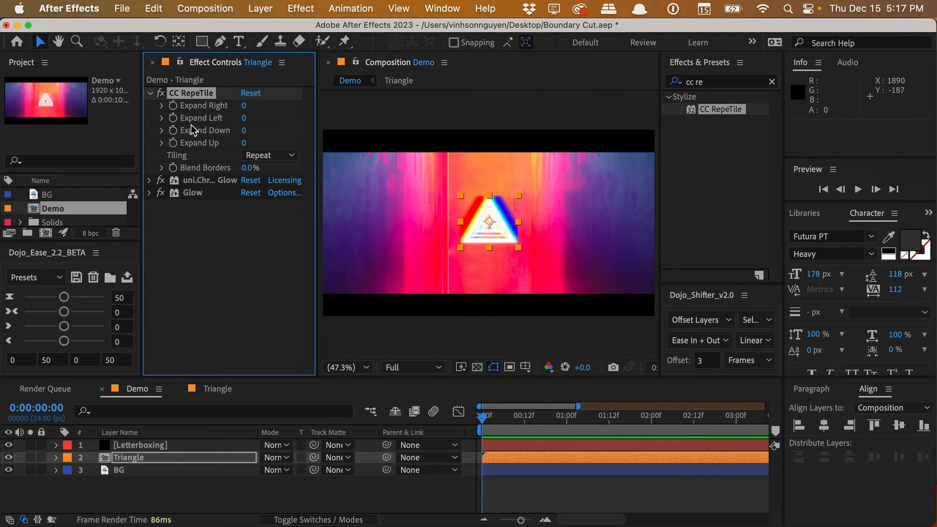
{"action": "left_click_drag", "start_coordinate": [245, 105], "coordinate": [299, 105]}
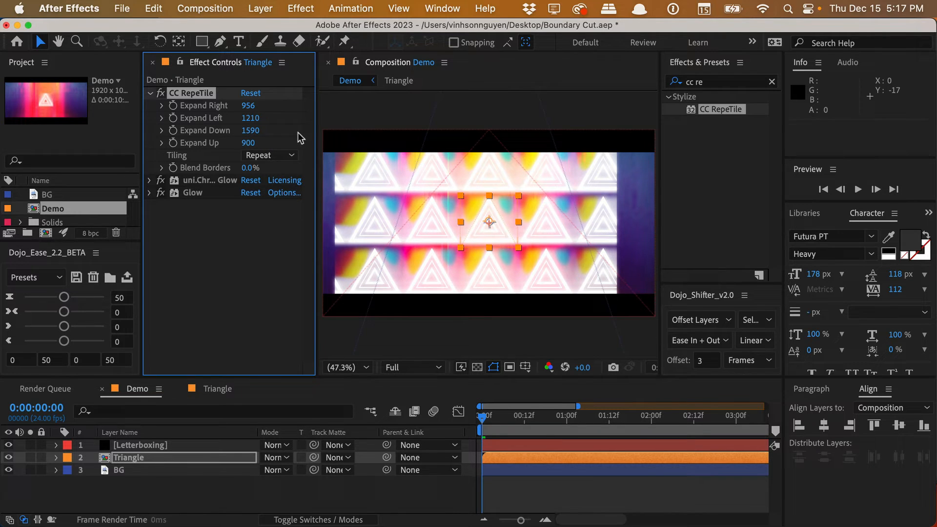
{"action": "left_click", "coordinate": [269, 155]}
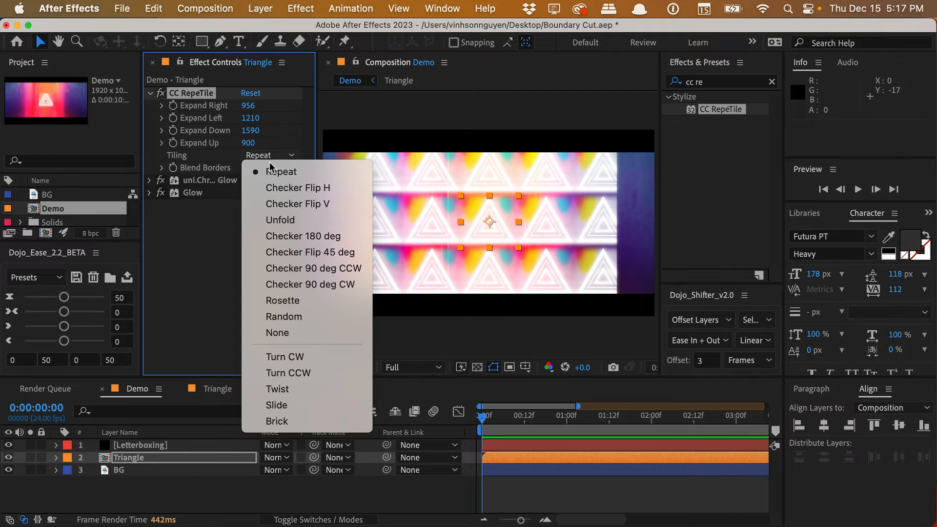
{"action": "left_click", "coordinate": [277, 333]}
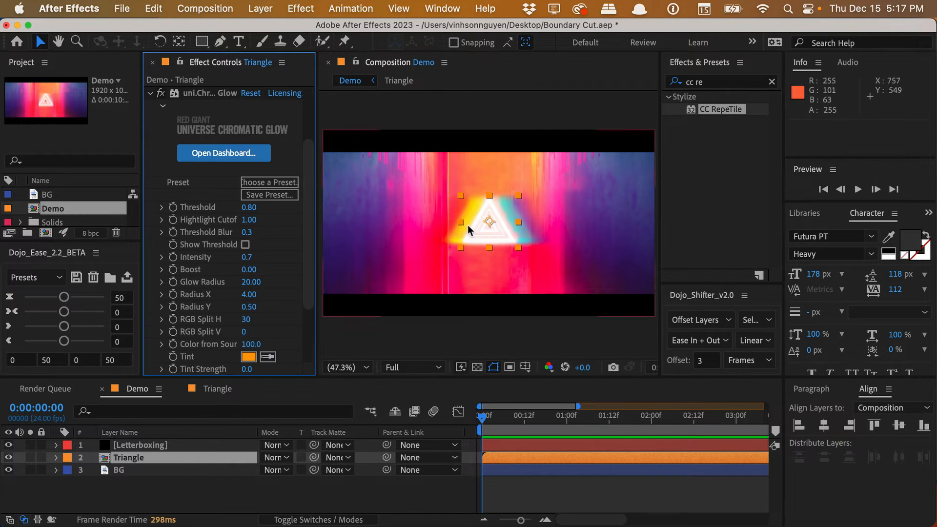
{"action": "mouse_move", "coordinate": [525, 244]}
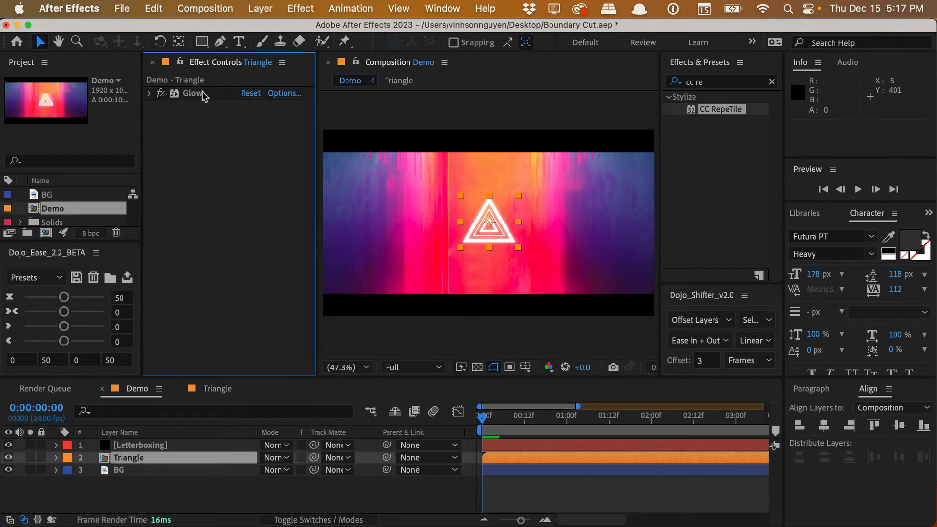
Apply Gaussian Blur at 256.6 Blurriness with Repeat Edge Pixels off.
{"action": "type", "text": "gau"}
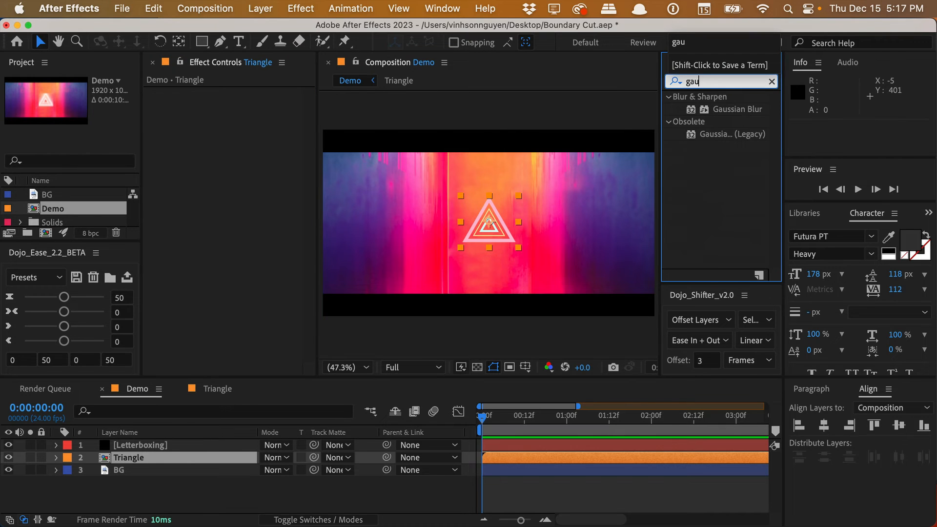
{"action": "double_click", "coordinate": [739, 109]}
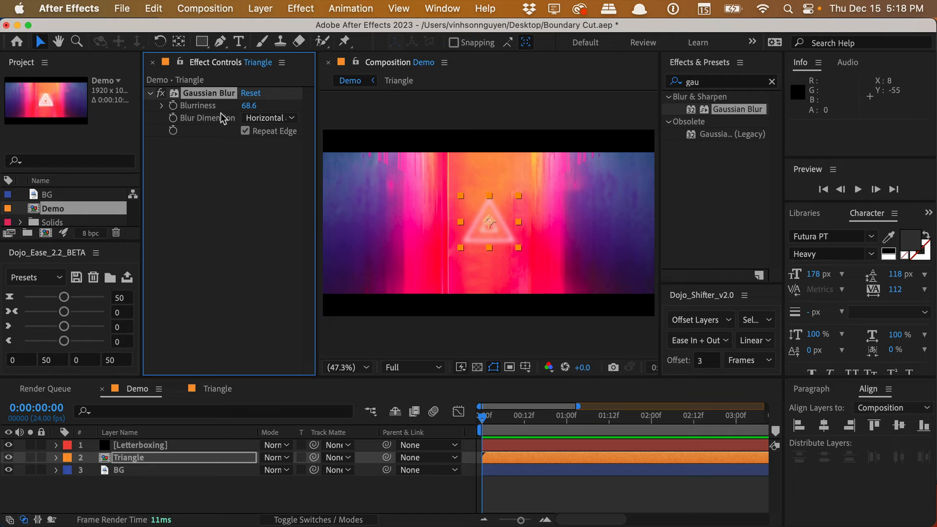
{"action": "left_click_drag", "start_coordinate": [248, 105], "coordinate": [447, 248]}
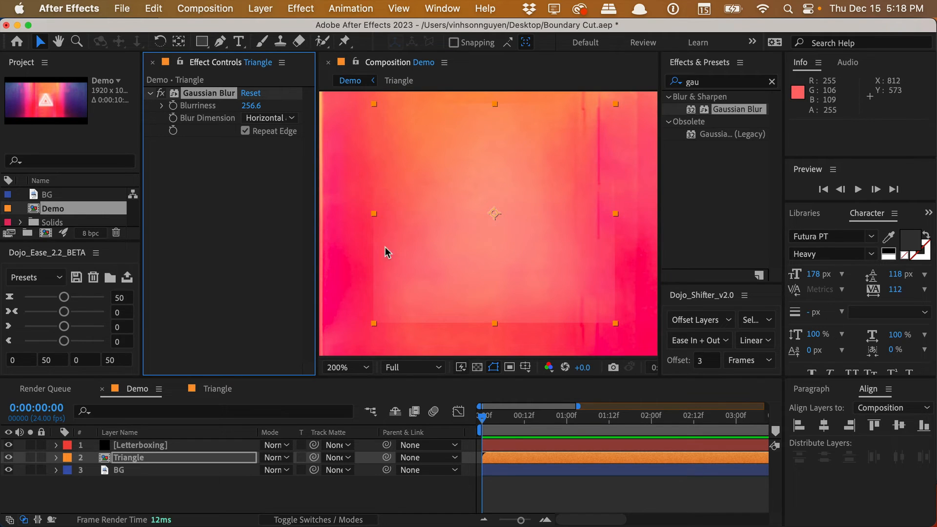
{"action": "left_click", "coordinate": [245, 131]}
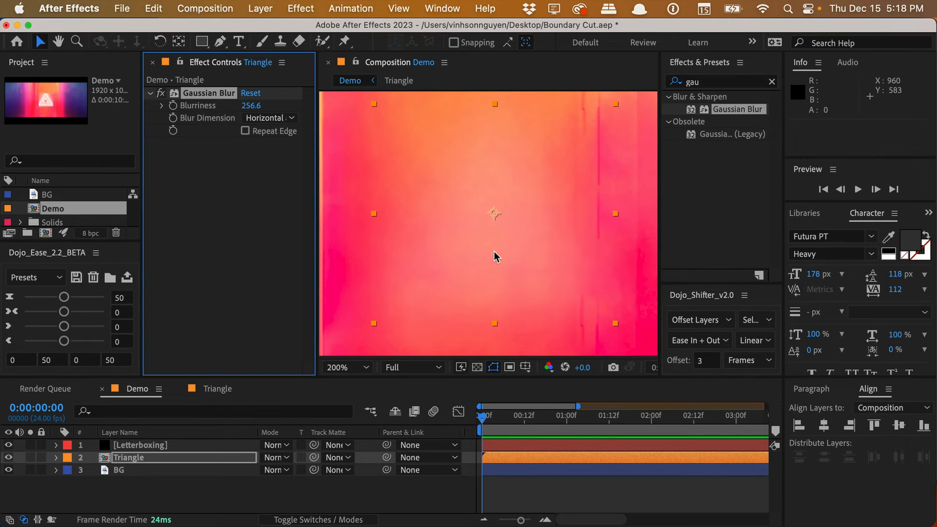
{"action": "left_click", "coordinate": [337, 367]}
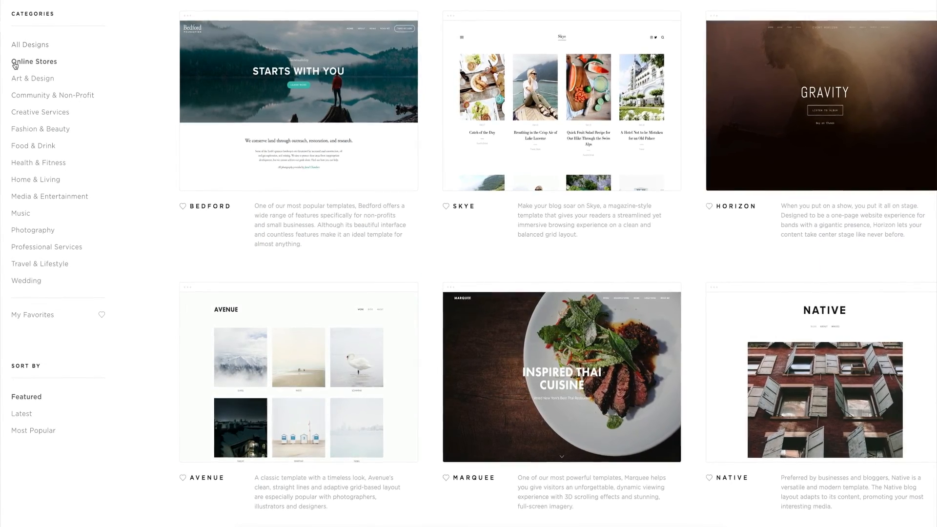
Browse the Online Stores templates, then the Art & Design category.
{"action": "left_click", "coordinate": [34, 61]}
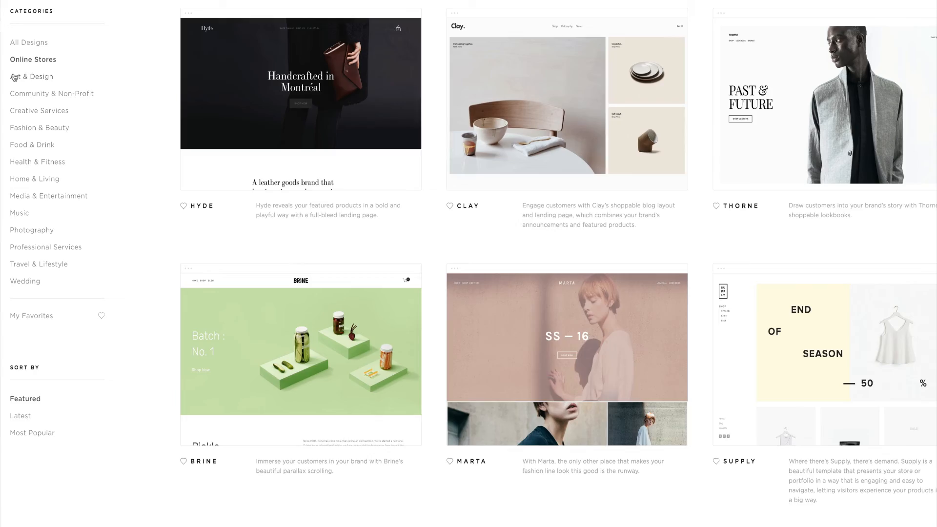
{"action": "left_click", "coordinate": [31, 74]}
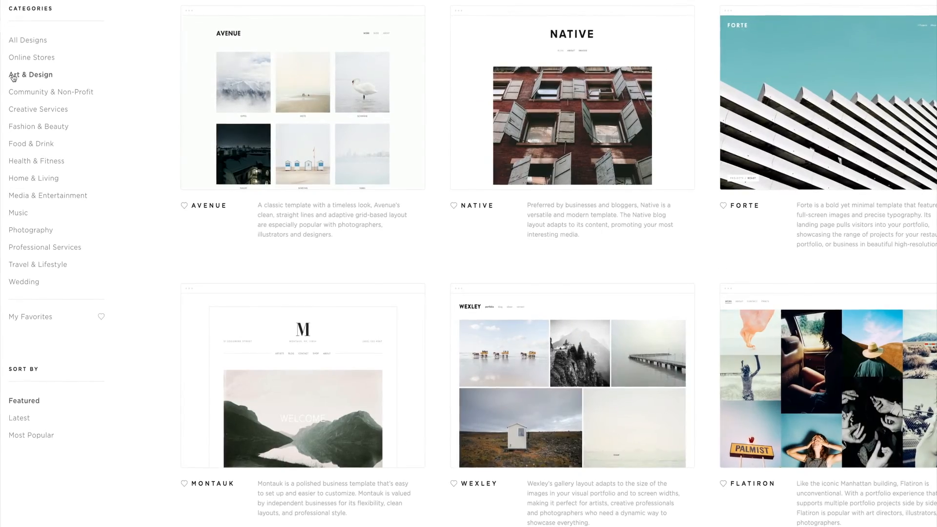